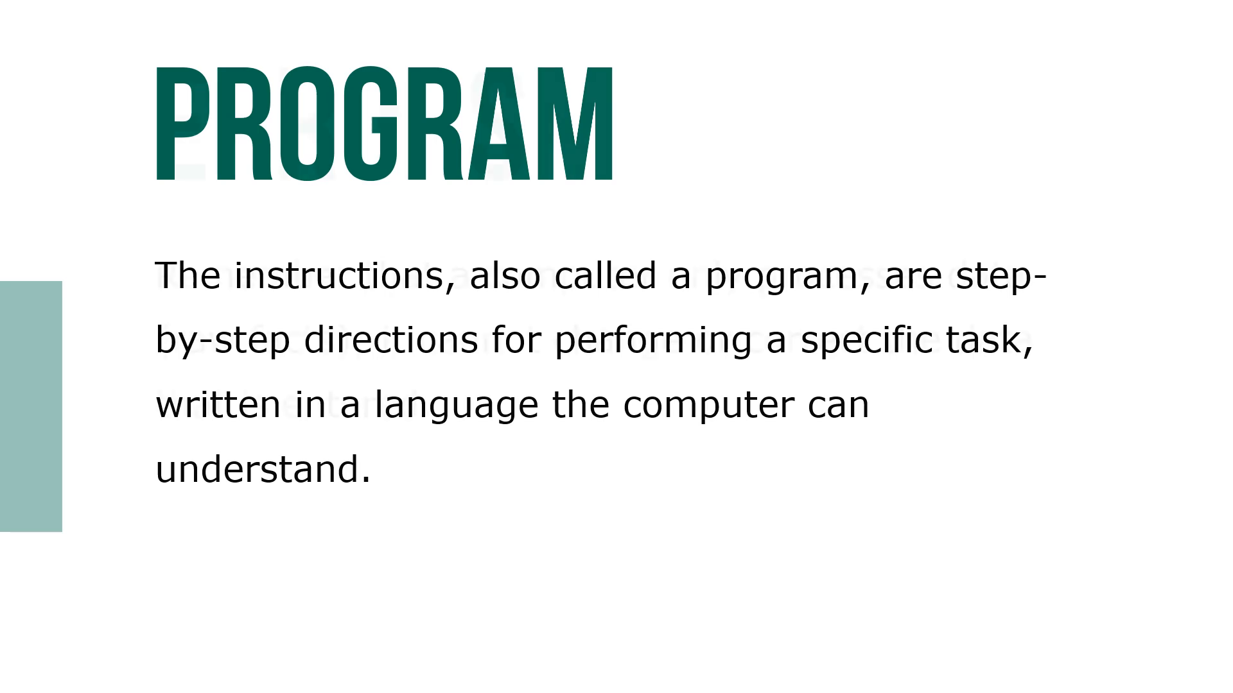
pyautogui.press('right')
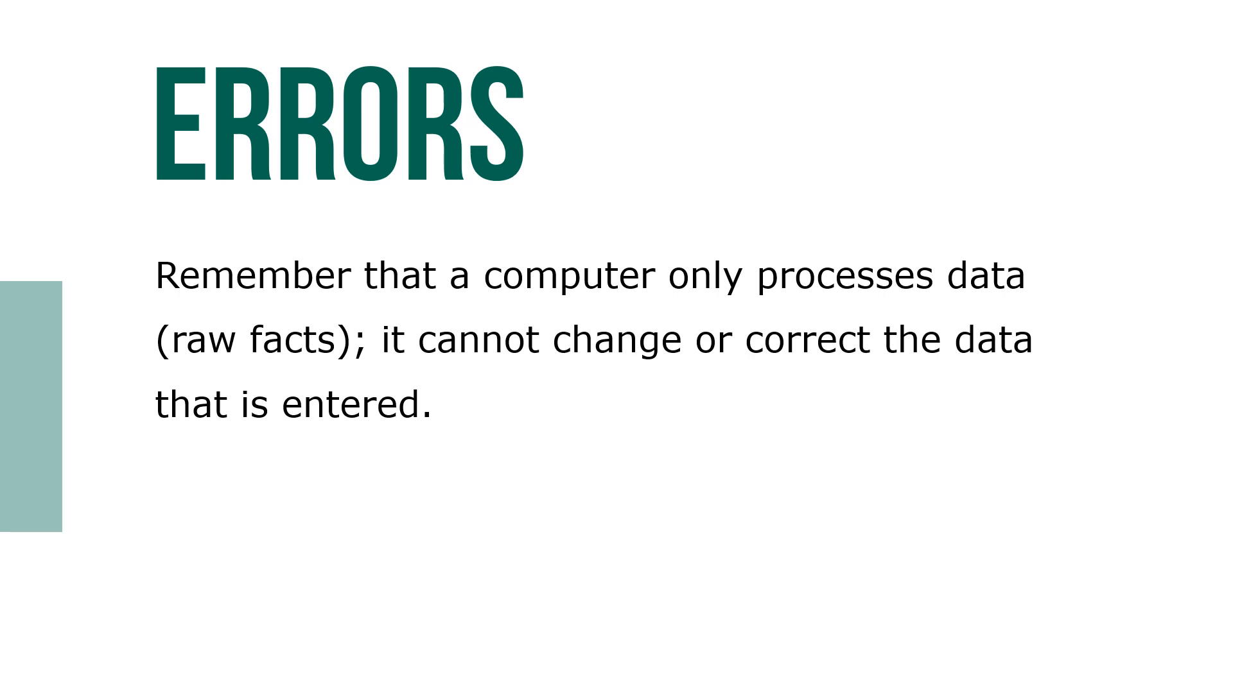
pyautogui.press('right')
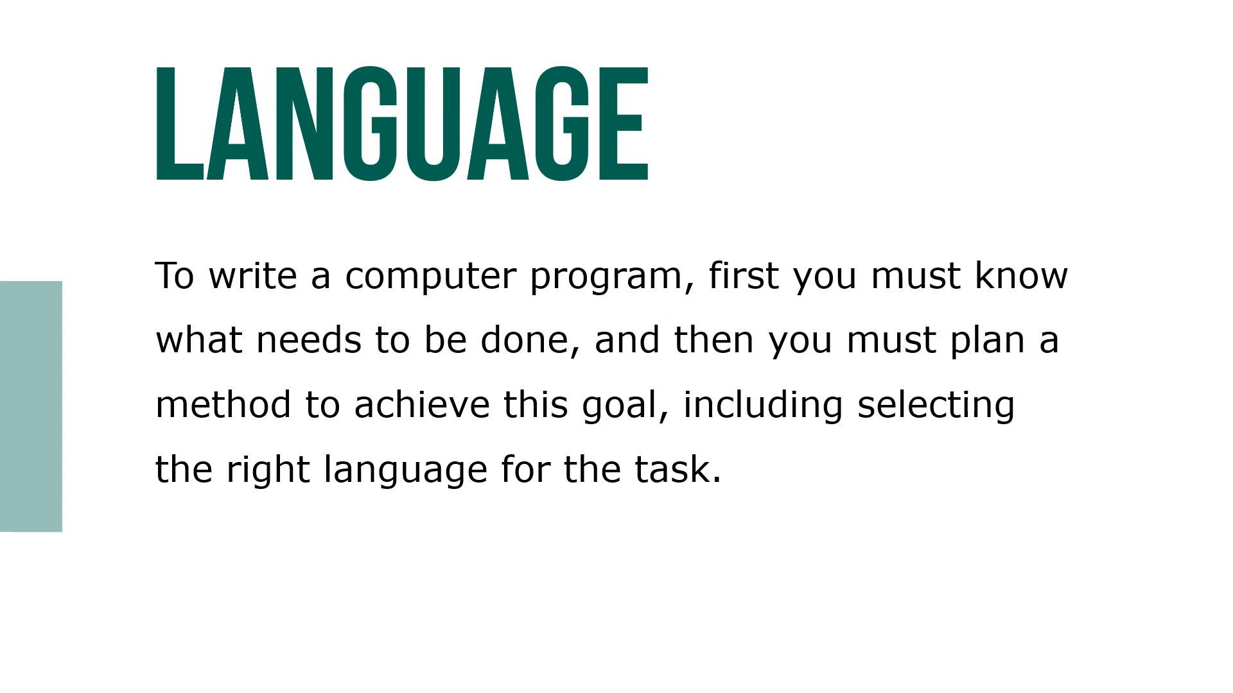
pyautogui.press('Right')
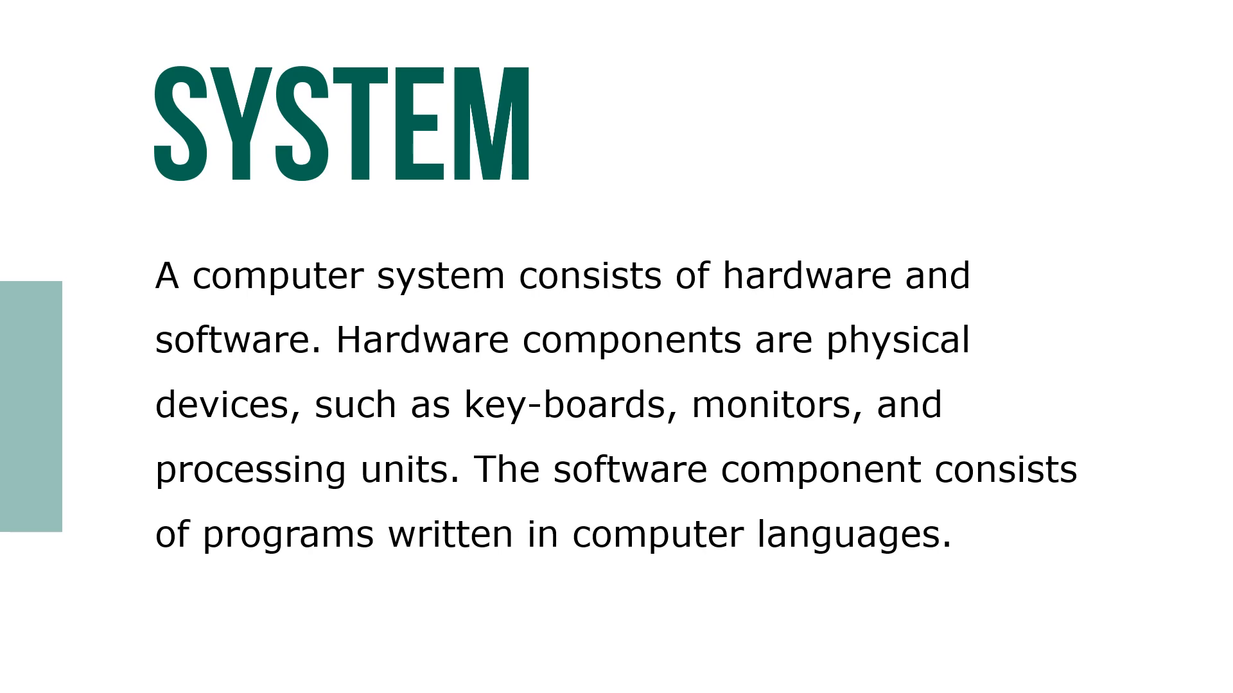
pyautogui.press('Right')
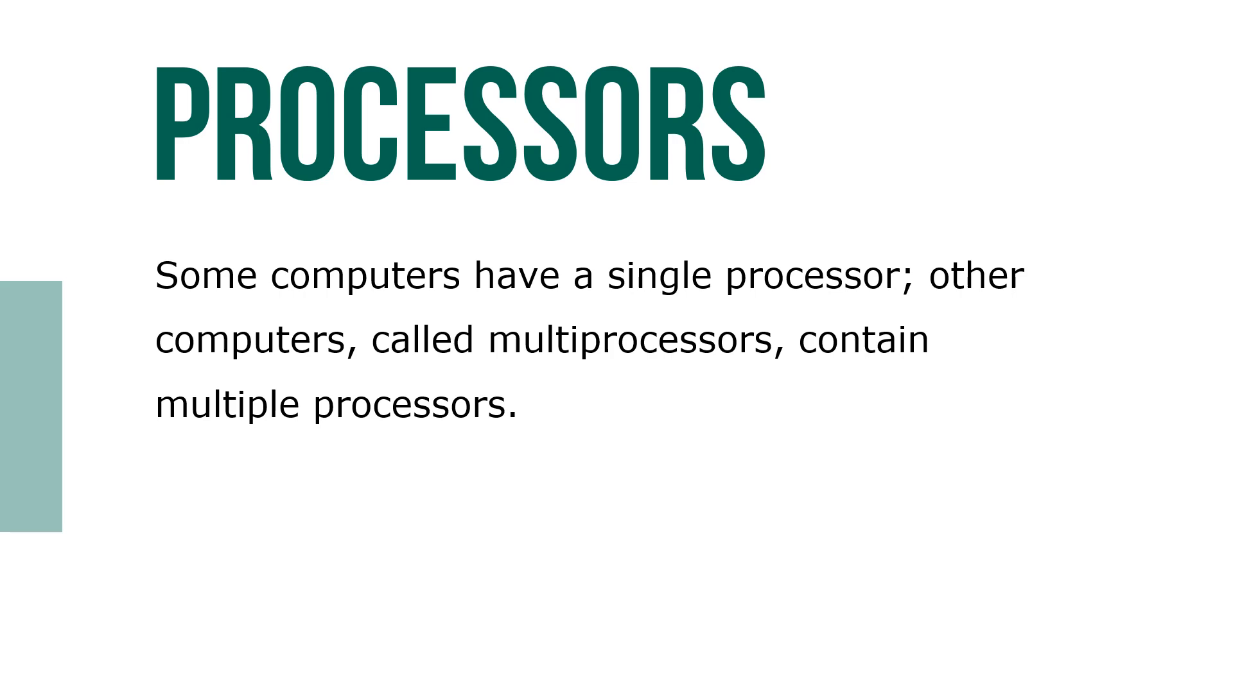
pyautogui.press('Right')
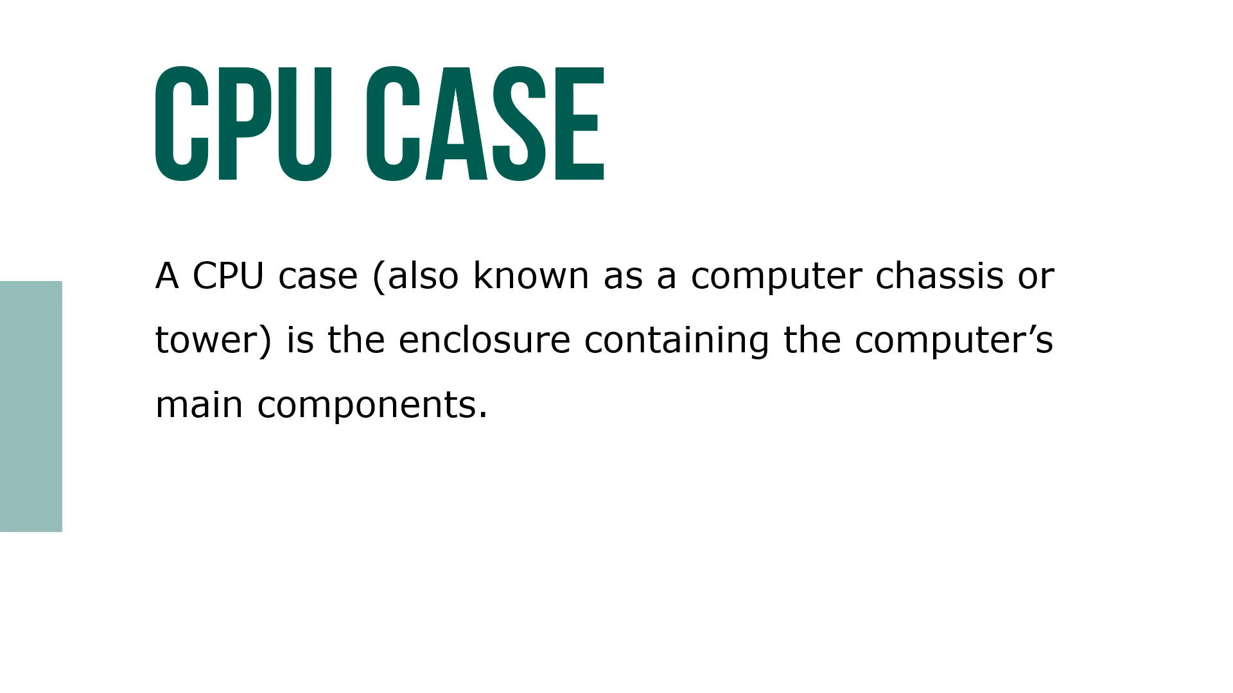
pyautogui.press('right')
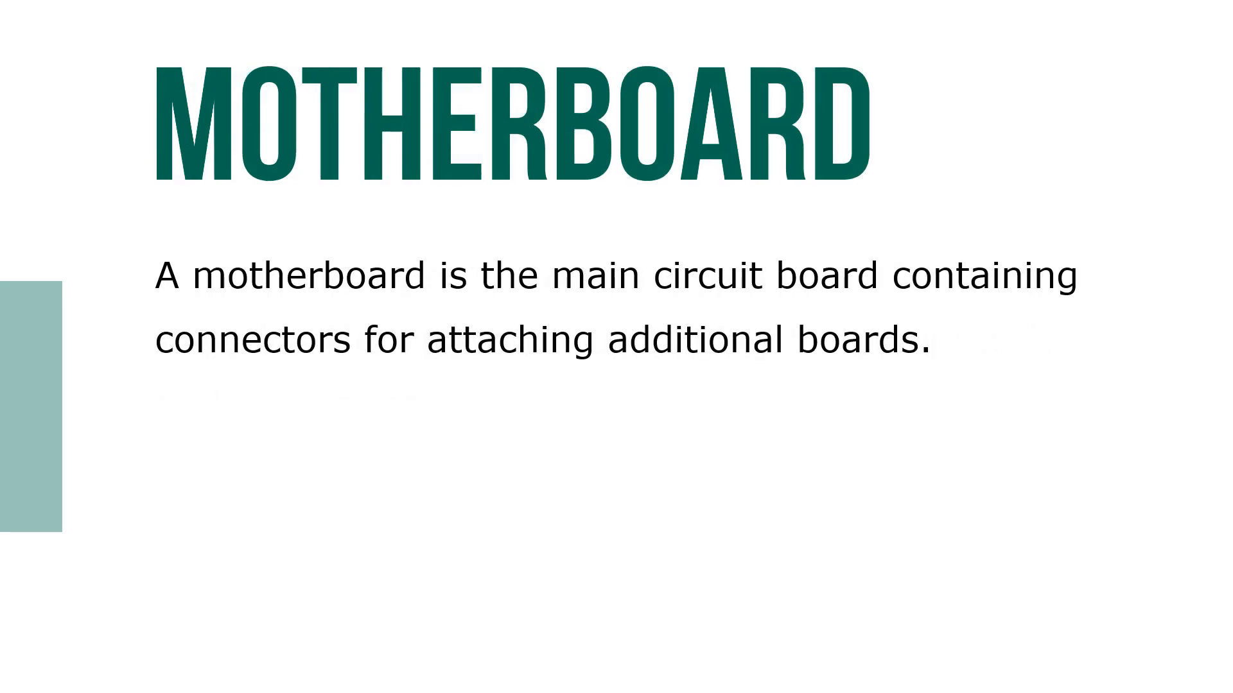